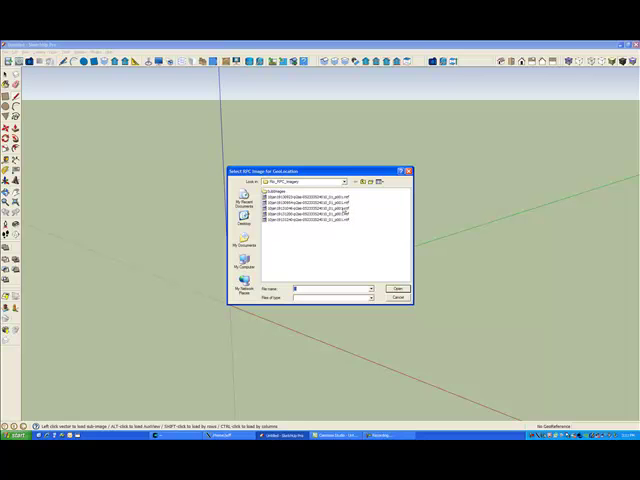
Step: Load the RPC image file and accept its sub-image grid parameters
left_click(399, 289)
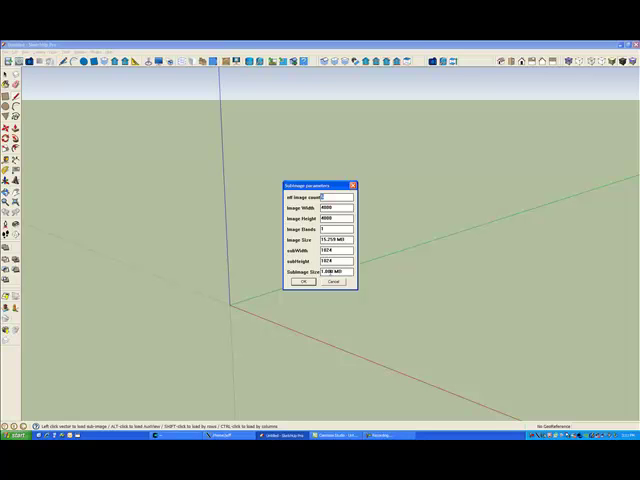
left_click(304, 281)
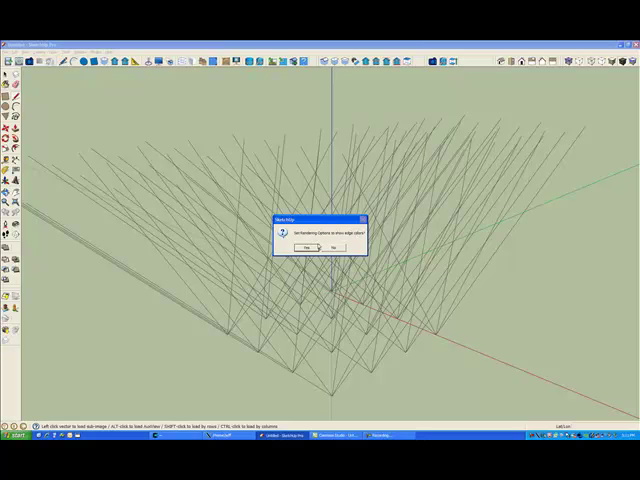
Step: Accept the rendering option so the sight-line edges display in colour
left_click(305, 245)
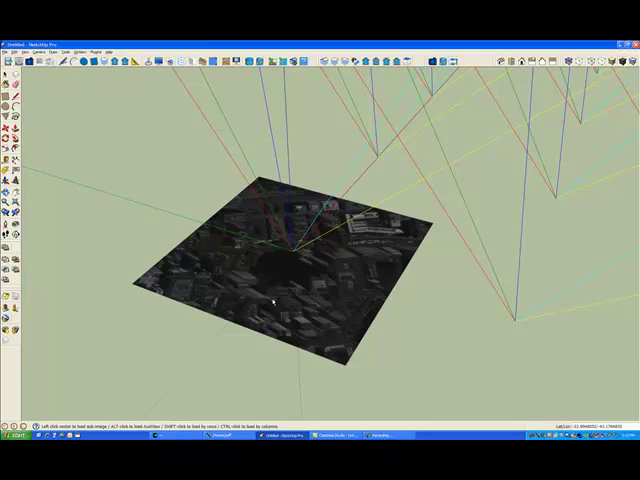
mouse_move(230, 160)
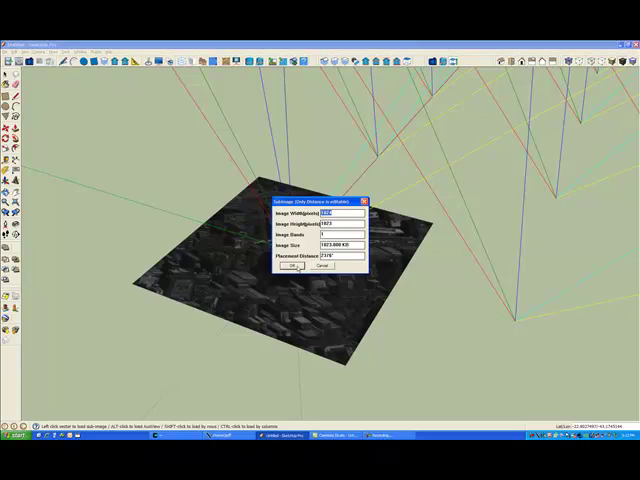
Step: Accept the sub-image placement distance in the Subimage dialog
left_click(288, 266)
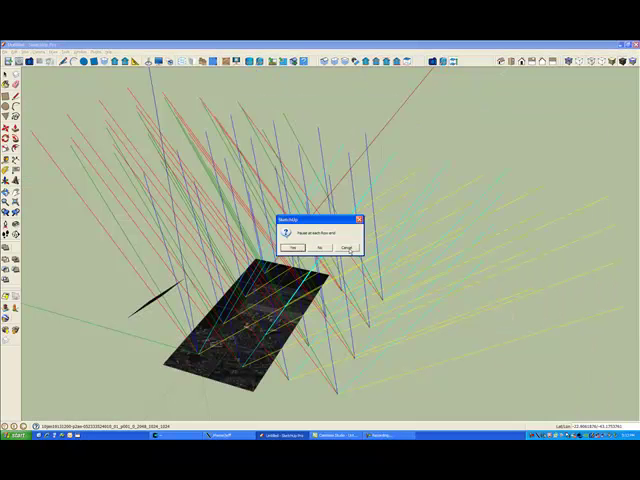
Step: Decline pausing at each row end and each column end while sub-images load
left_click(347, 248)
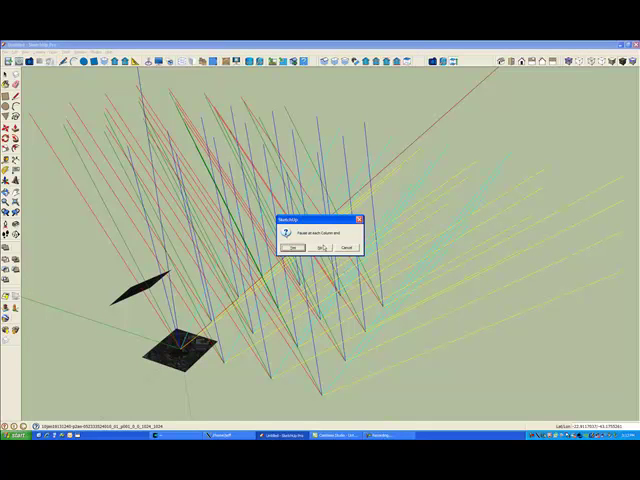
left_click(294, 247)
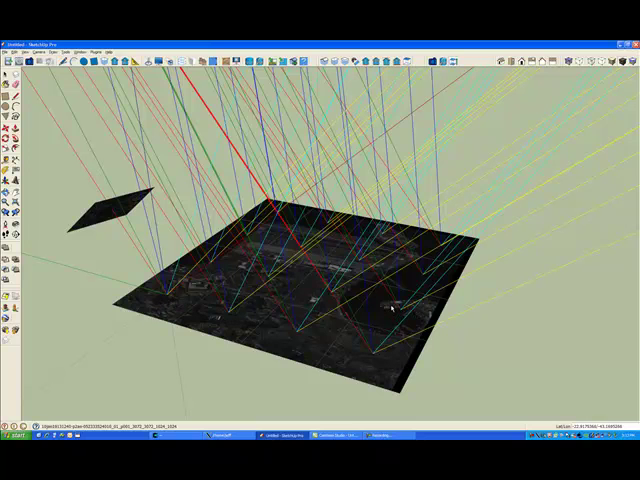
mouse_move(510, 315)
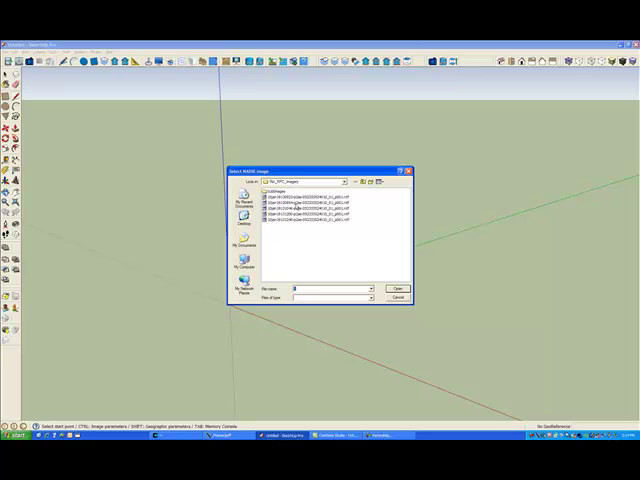
Step: Open the nadir image, import by image parameters, and accept the Image Width sub-image settings
left_click(399, 288)
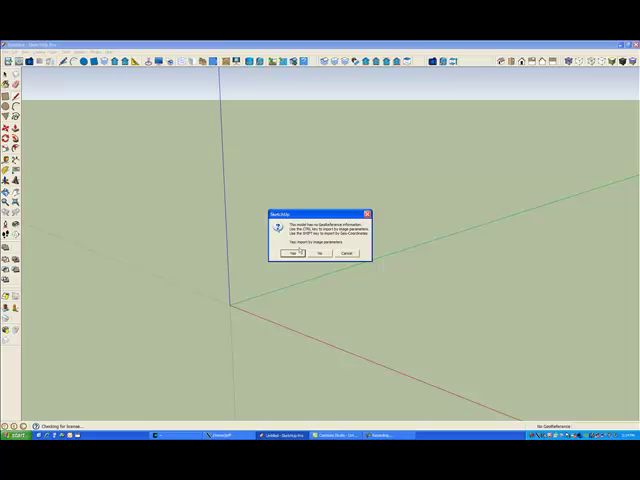
left_click(291, 253)
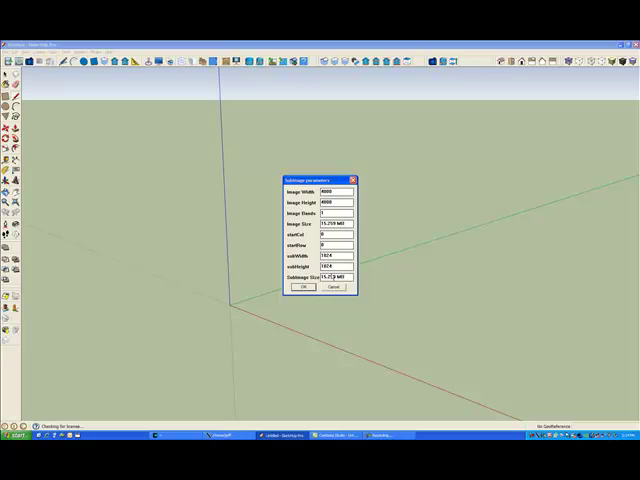
triple_click(336, 191)
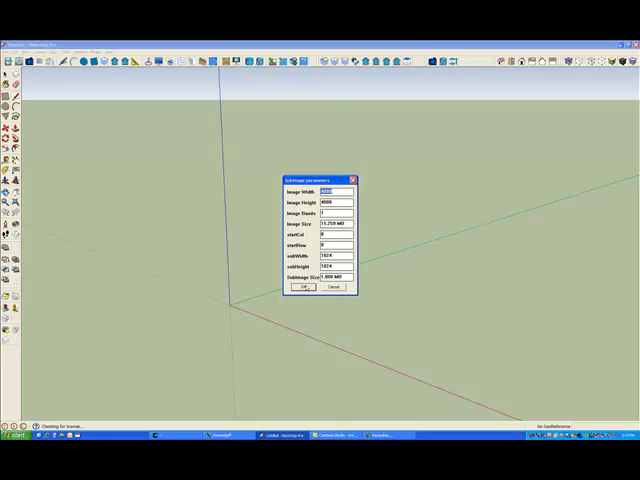
left_click(304, 287)
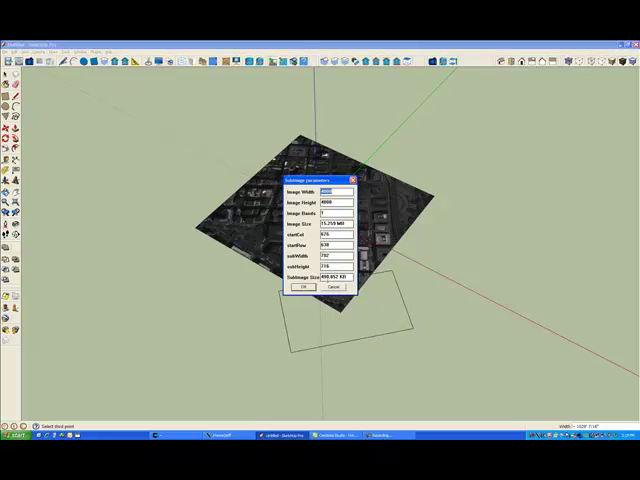
Step: Place two more overlapping nadir sub-image patches via Subimage parameters
left_click(302, 286)
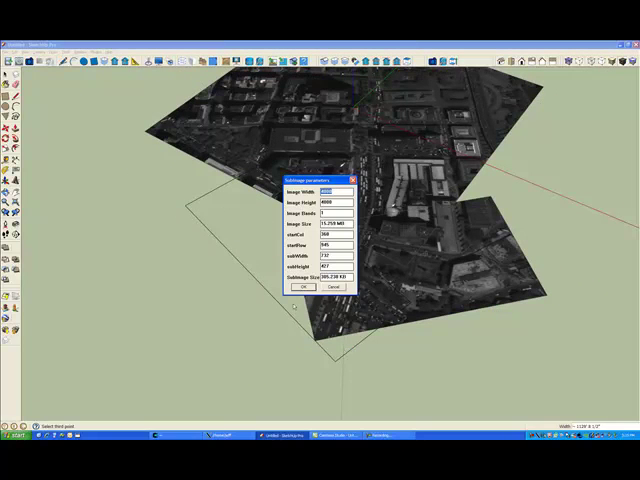
left_click(303, 287)
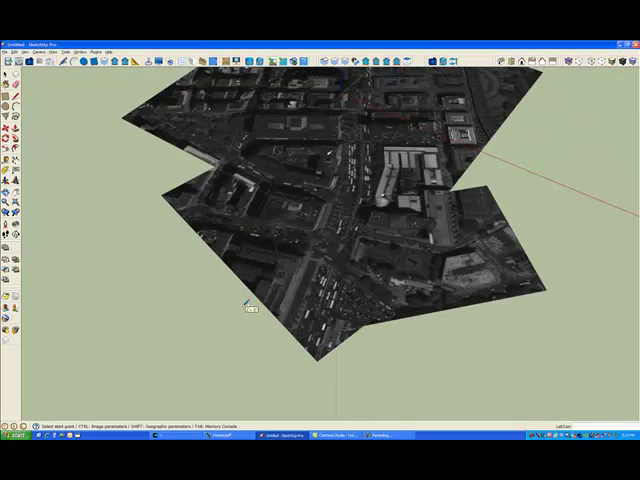
mouse_move(418, 305)
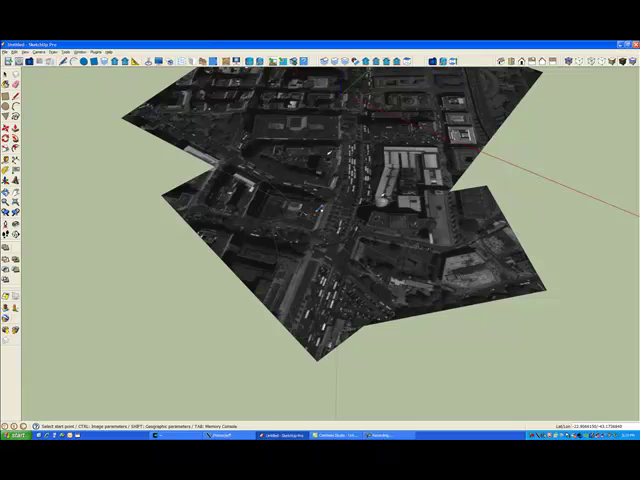
mouse_move(398, 338)
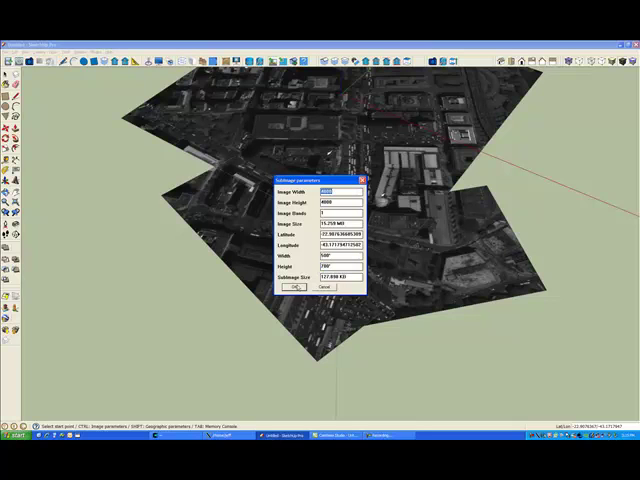
Step: Accept the latitude/longitude sub-image and the Nadir View validity size check
left_click(297, 287)
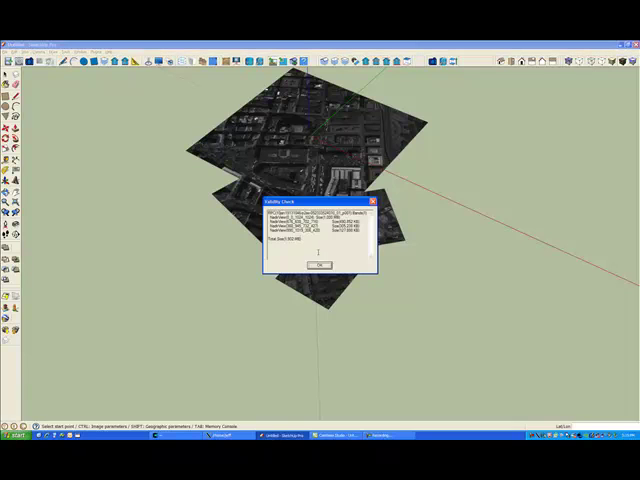
left_click(319, 265)
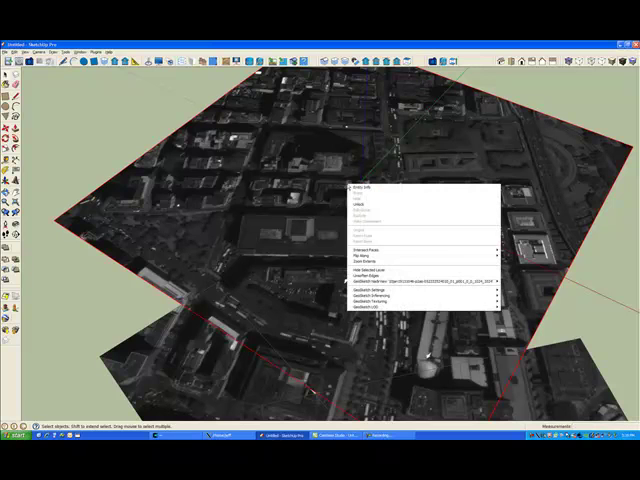
mouse_move(420, 292)
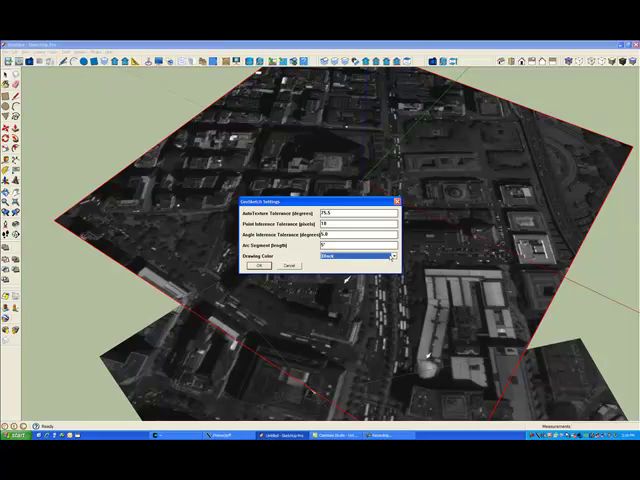
Step: Pick a new GeoSketch drawing colour from the Drawing Color list
left_click(390, 257)
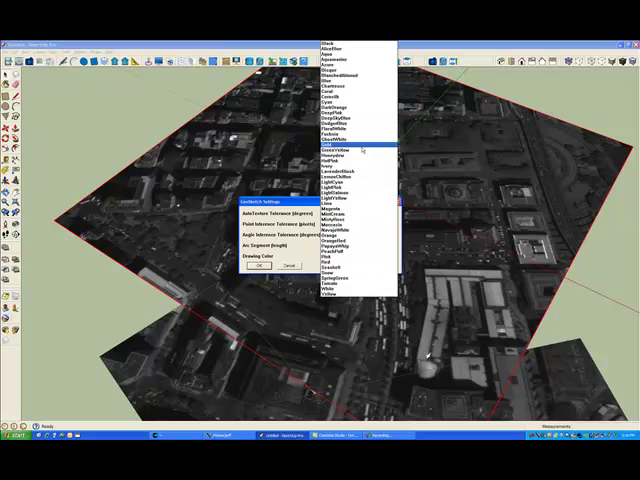
left_click(259, 265)
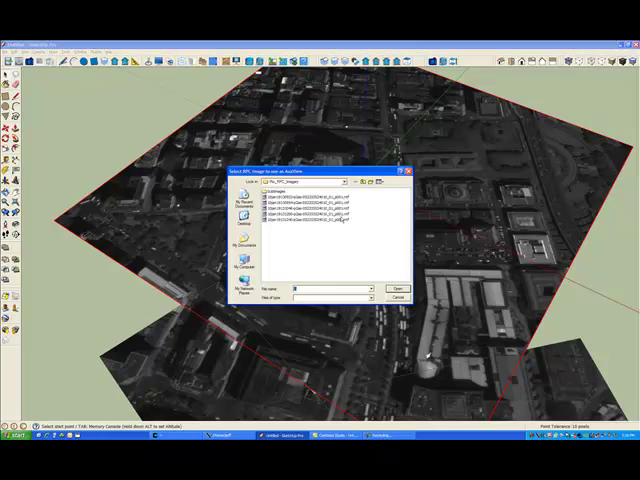
Step: Cancel the auxiliary-view RPC image picker without loading an image
left_click(398, 288)
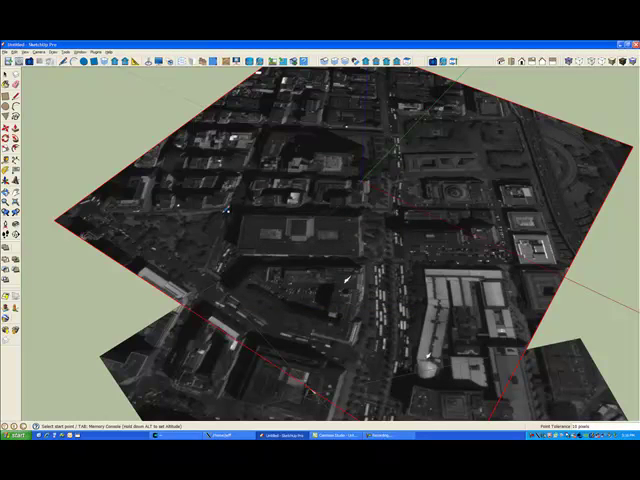
left_click(385, 263)
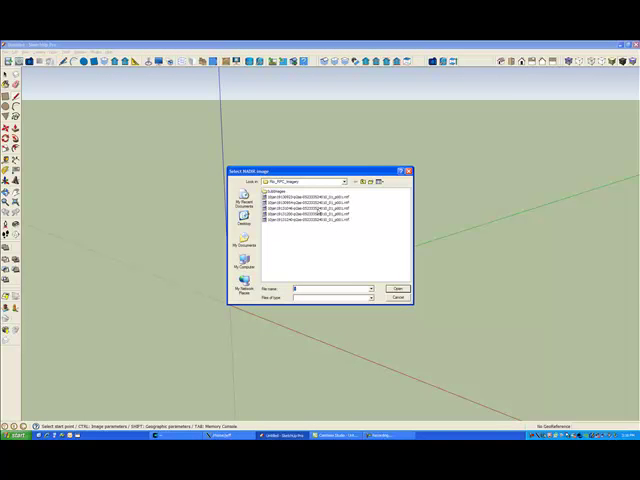
Step: Import the .ntf RPC image as nadir view by image parameters, 1024 × 1024 sub-images
left_click(398, 288)
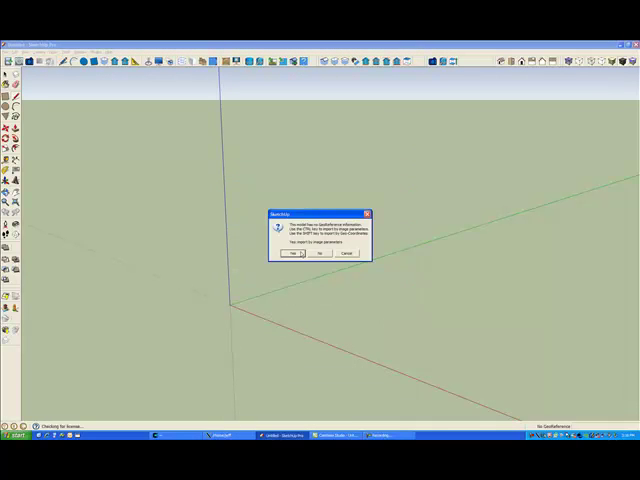
left_click(292, 253)
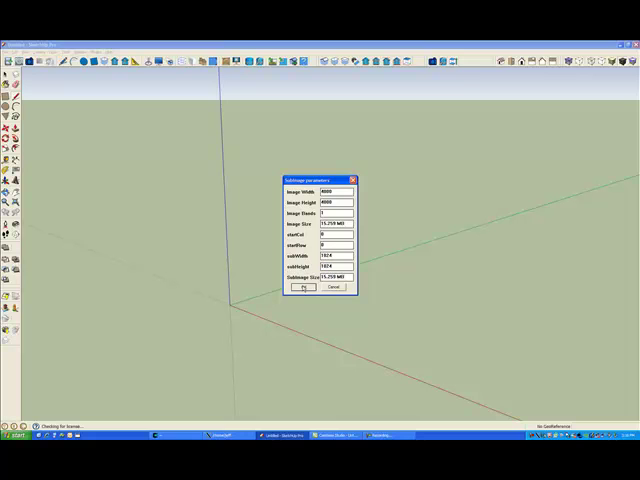
left_click(302, 287)
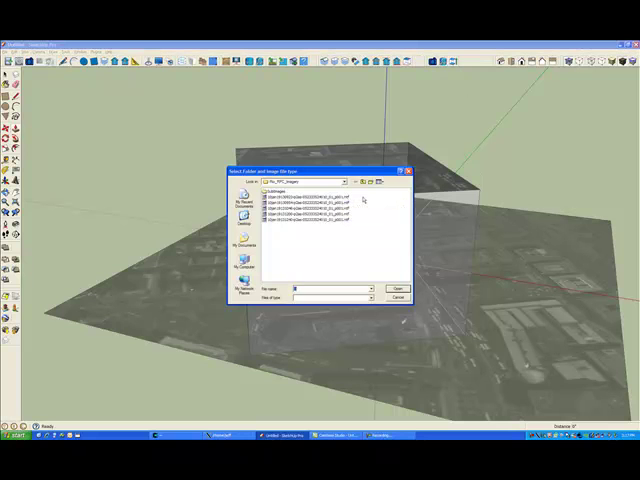
Step: Load the RPC imagery for the auxiliary views and accept the sub-image size warning
left_click(398, 288)
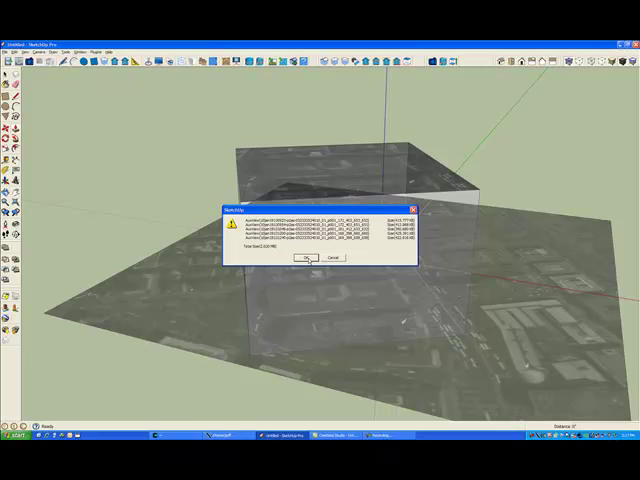
left_click(303, 258)
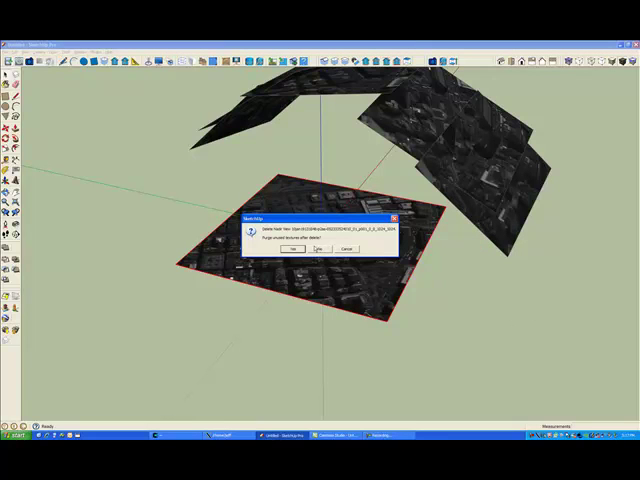
Step: Confirm the 'Delete Nadir View? Purge unused textures' prompt to remove the nadir patch
left_click(290, 249)
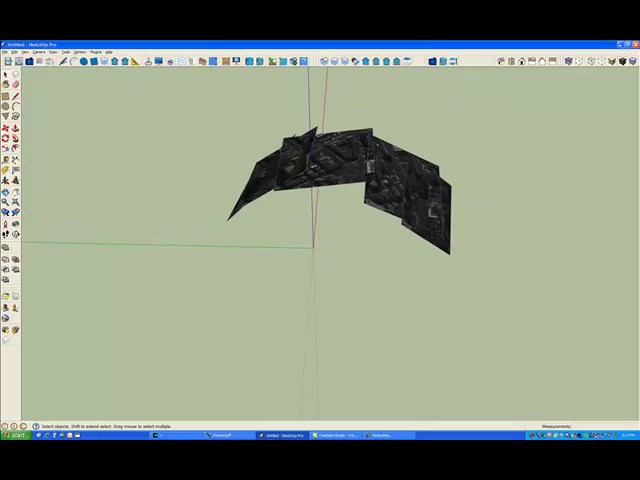
mouse_move(190, 84)
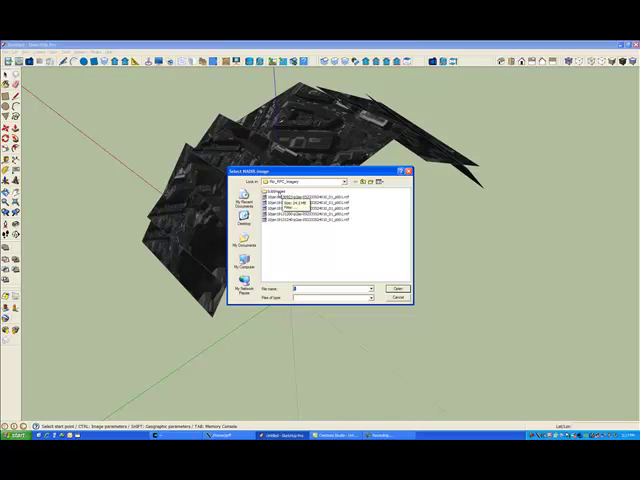
Step: Explore the SubImages folder from the Select NADIR image dialog's right-click menu
right_click(290, 193)
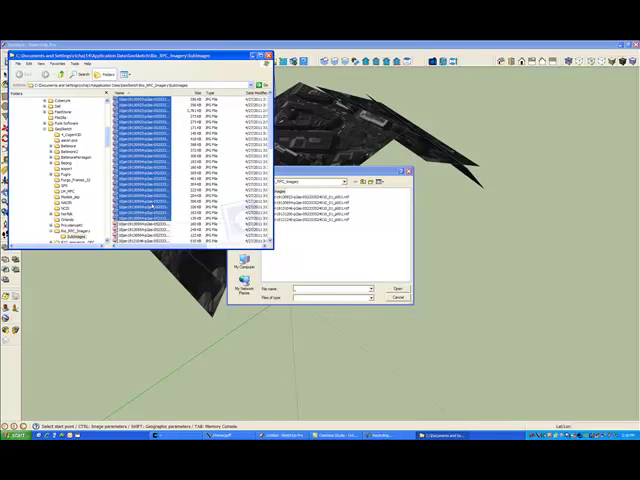
Step: Bring up the Delete option for the selected sub-image JPG files in SubImages
right_click(150, 148)
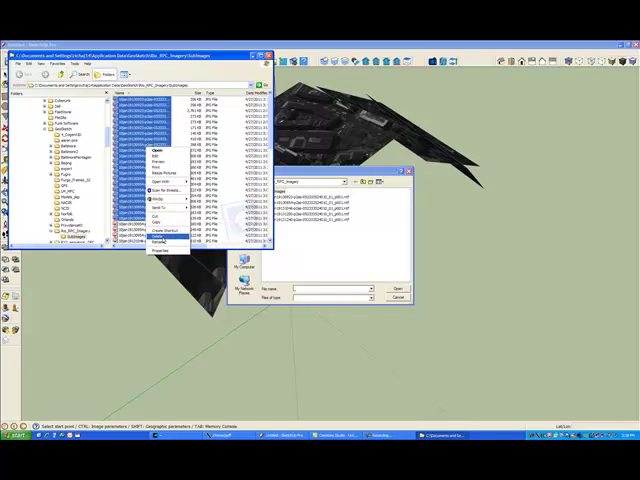